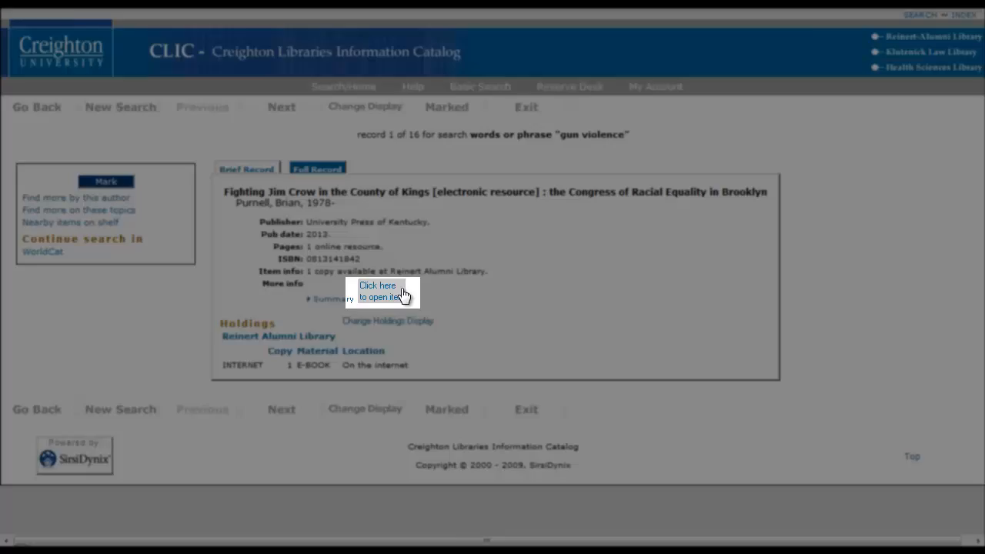
Launch the online full text of 'Fighting Jim Crow in the County of Kings' in ebrary
{"action": "left_click", "coordinate": [382, 291]}
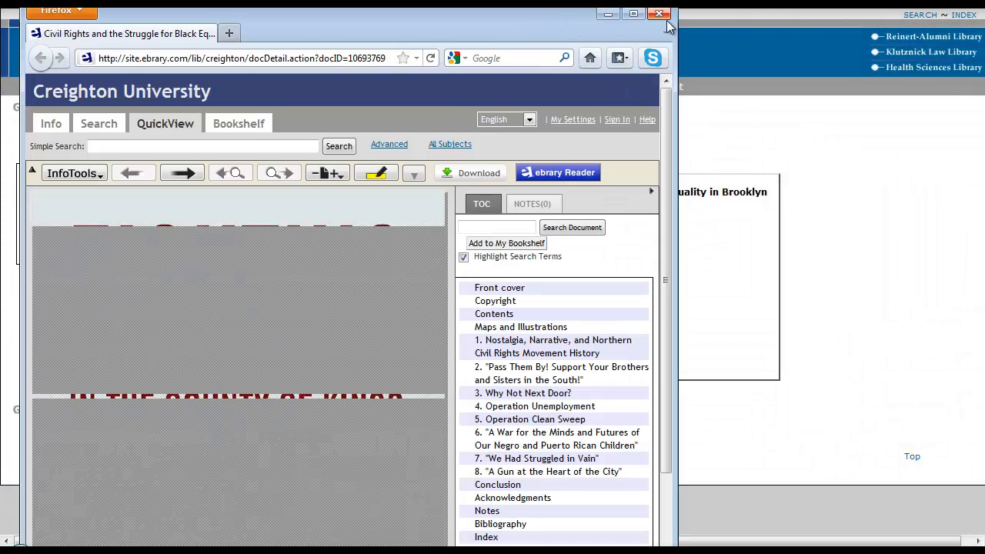
Maximize the reader and jump to chapter 4, 'Operation Unemployment', at page 108
{"action": "left_click", "coordinate": [633, 14]}
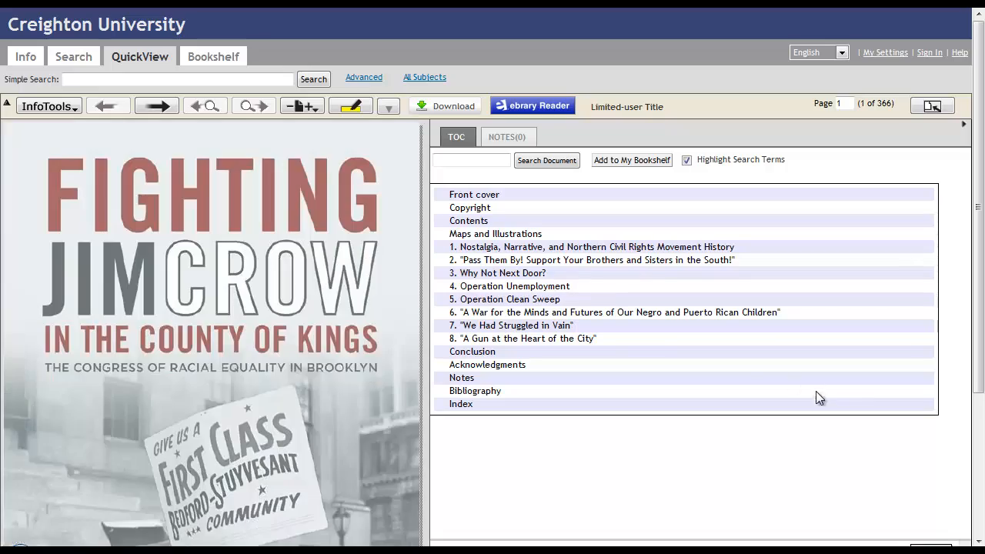
{"action": "left_click", "coordinate": [514, 285]}
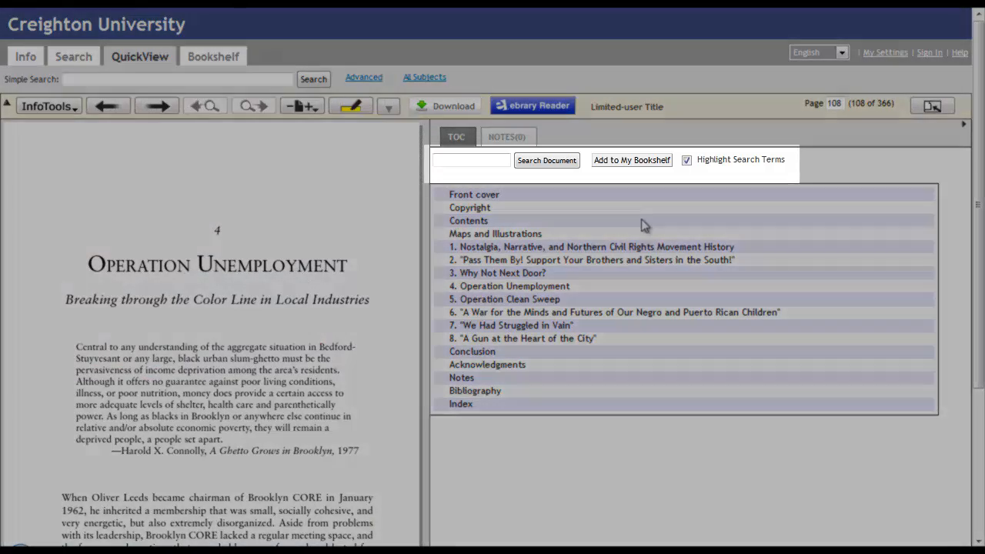
Search the book for 'malcolm x' with Highlight Search Terms on, listing hits per chapter
{"action": "left_click", "coordinate": [471, 160]}
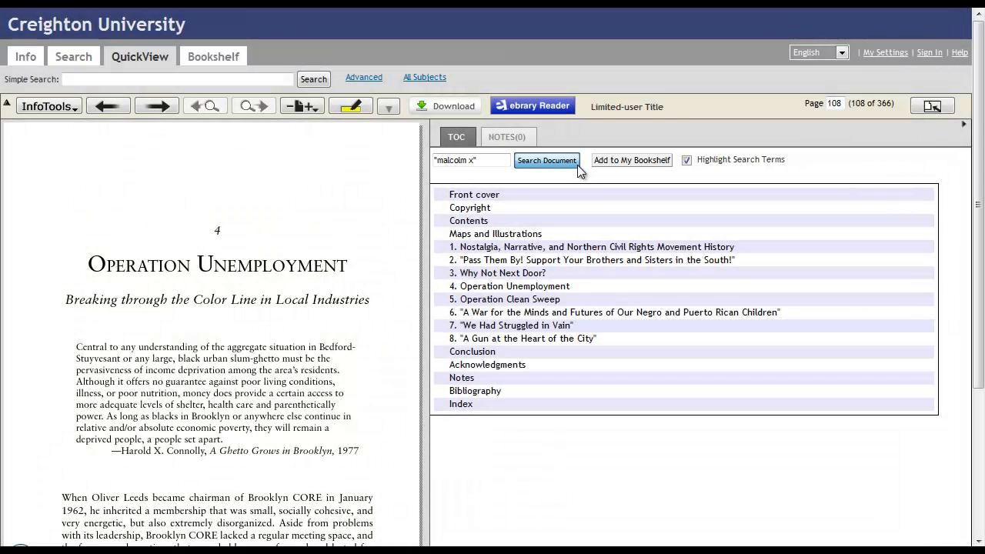
{"action": "left_click", "coordinate": [545, 160]}
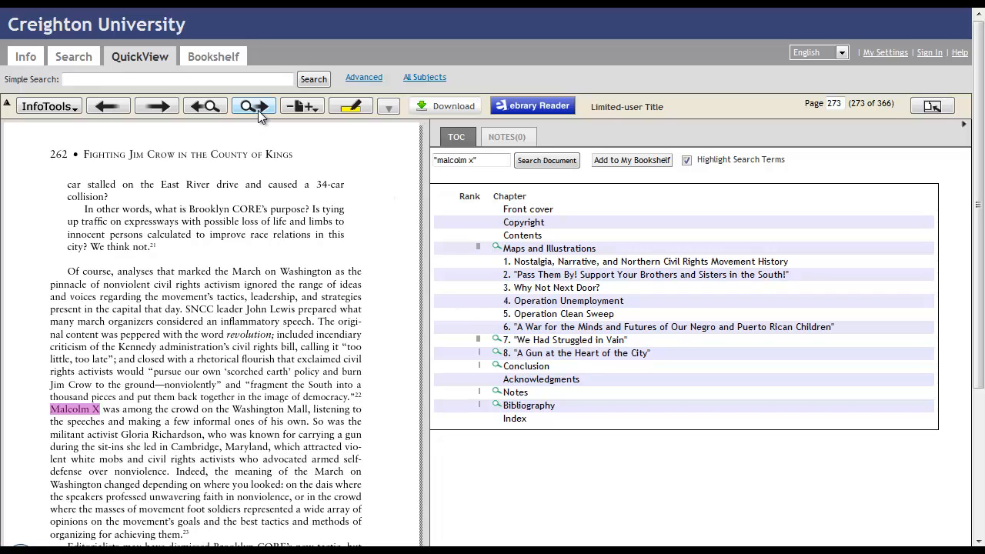
Advance through the next Malcolm X hits, reaching page 301 and the notes at page 339
{"action": "left_click", "coordinate": [248, 105]}
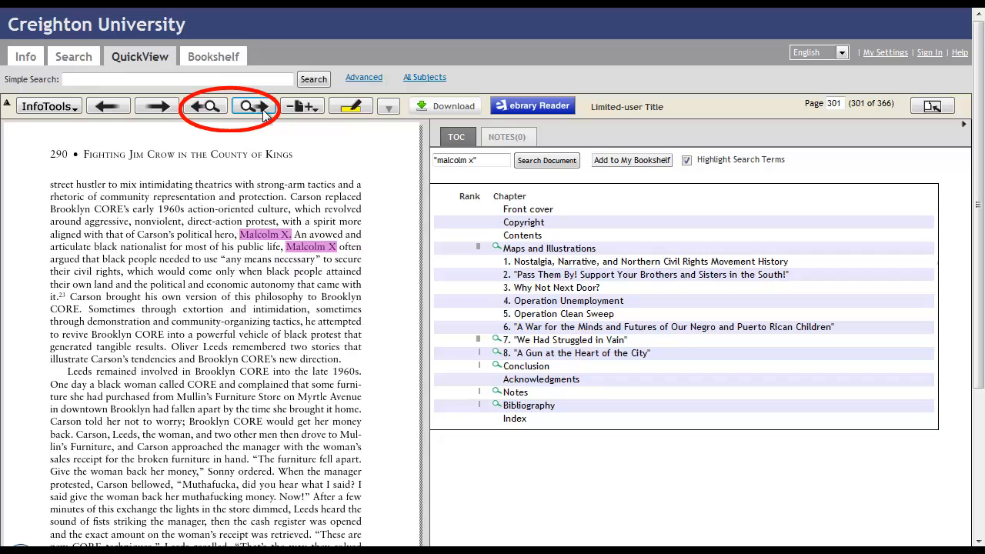
{"action": "left_click", "coordinate": [254, 105]}
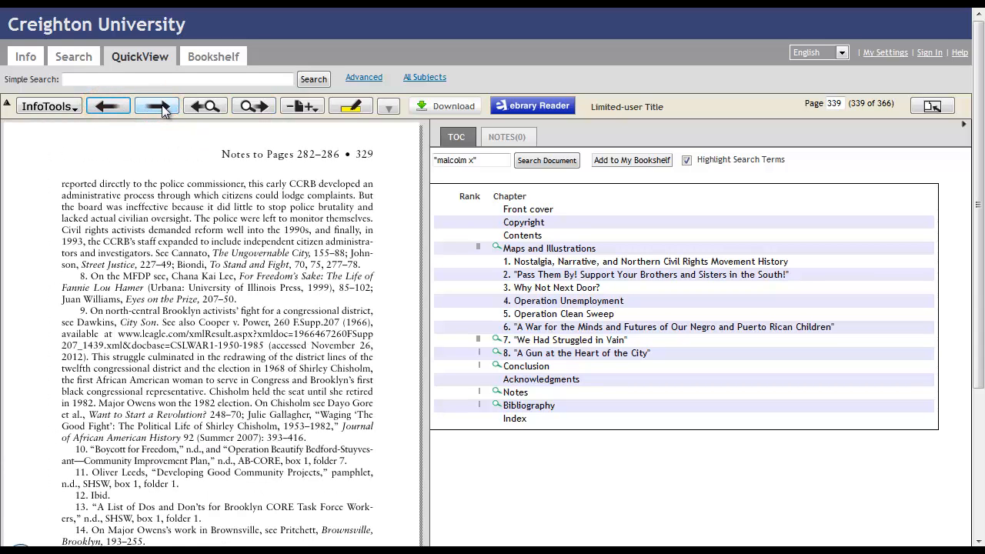
Turn to page 340 and show the InfoTools list of reference, search and citation tools
{"action": "left_click", "coordinate": [157, 105]}
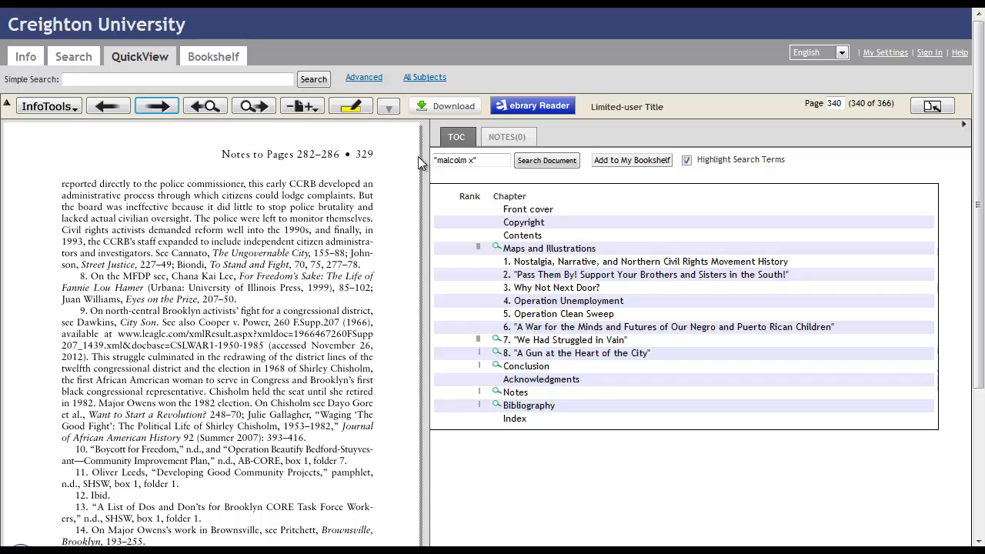
{"action": "mouse_move", "coordinate": [92, 123]}
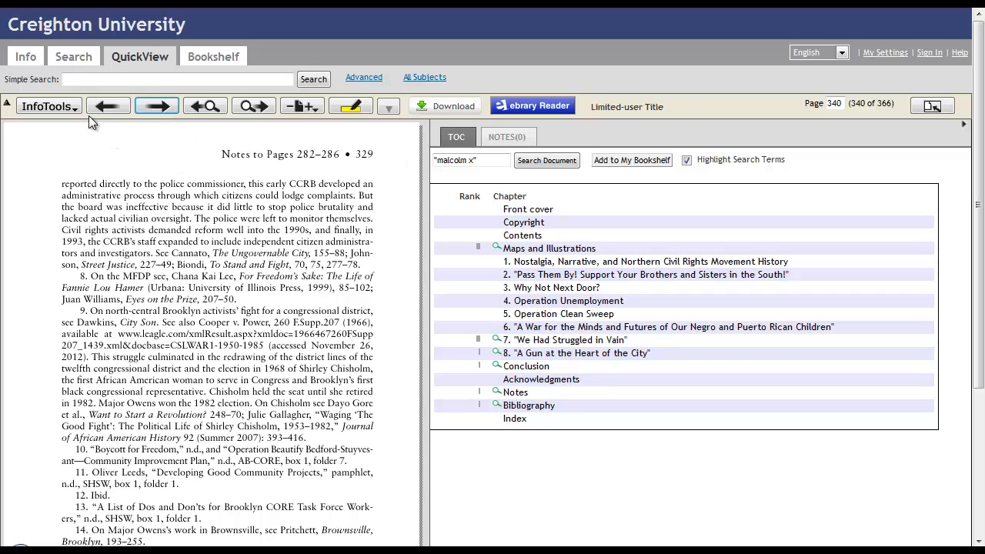
{"action": "left_click", "coordinate": [48, 106]}
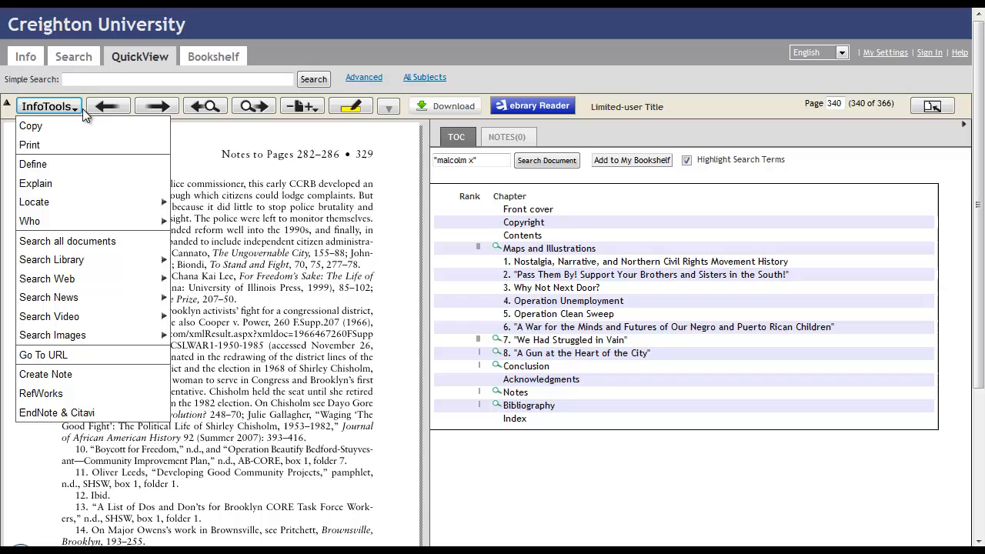